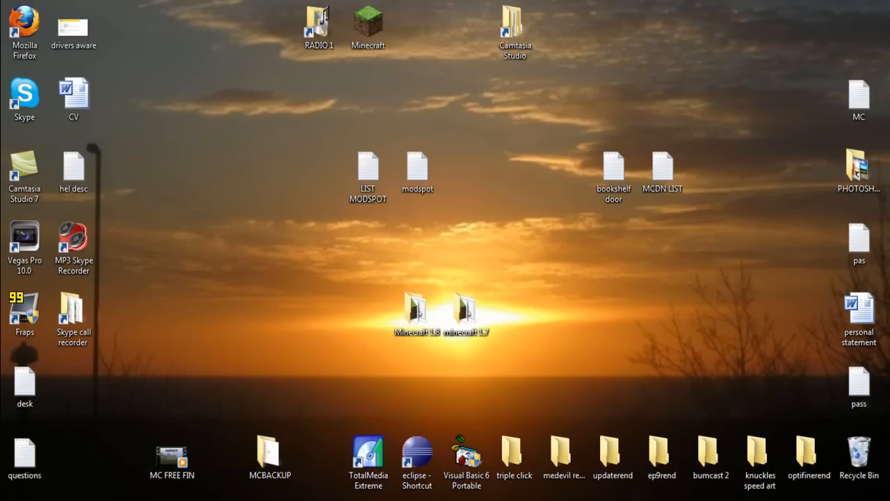
Launch Minecraft 1.8 via its folder's start minecraft batch file, log in, then close it
left_click(416, 313)
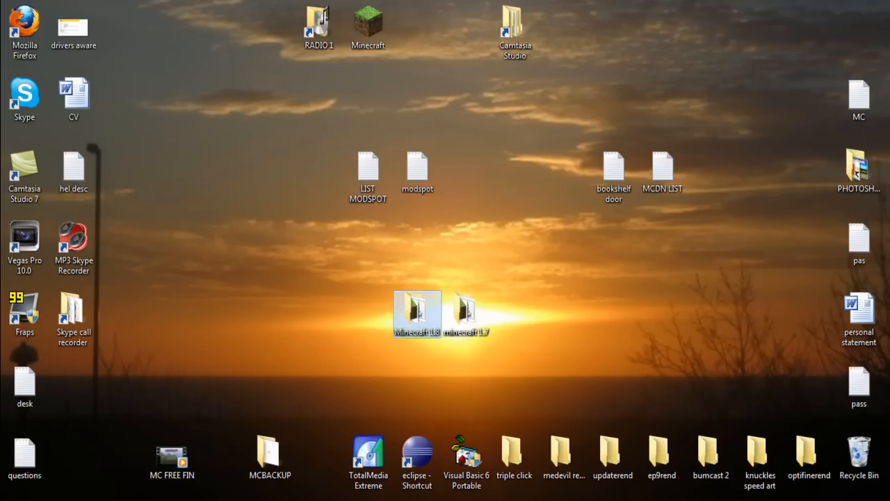
left_click(466, 313)
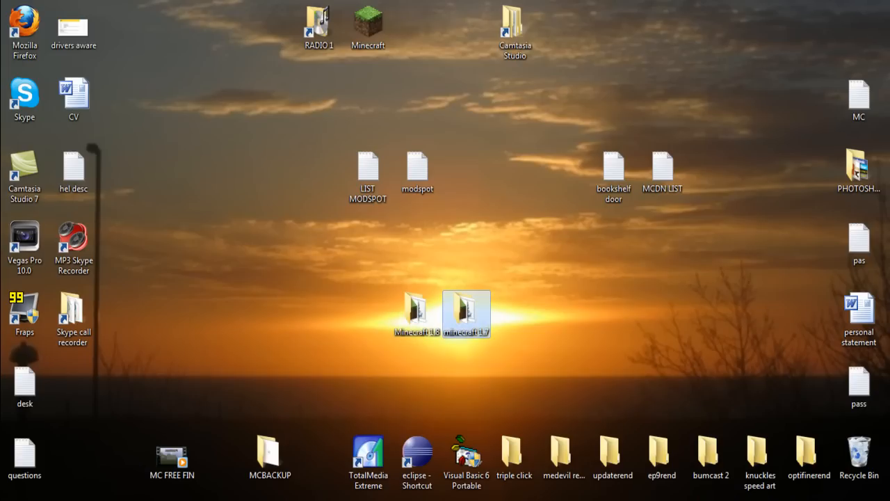
double_click(415, 313)
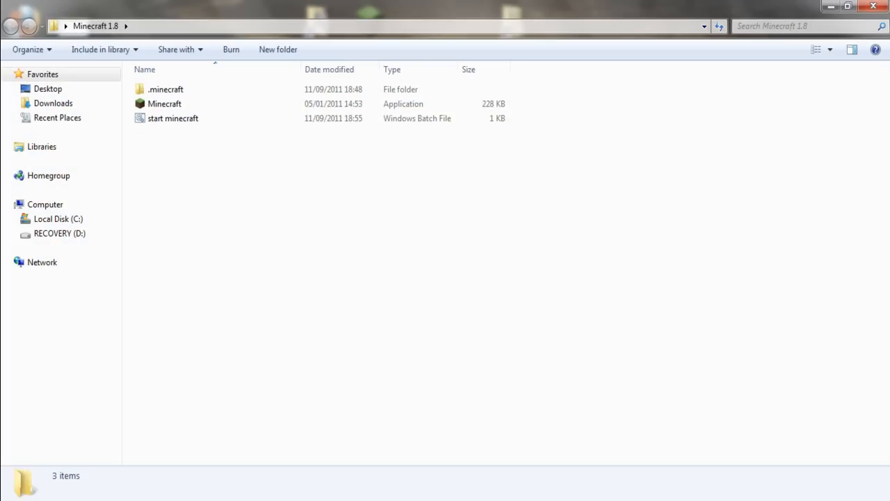
double_click(173, 117)
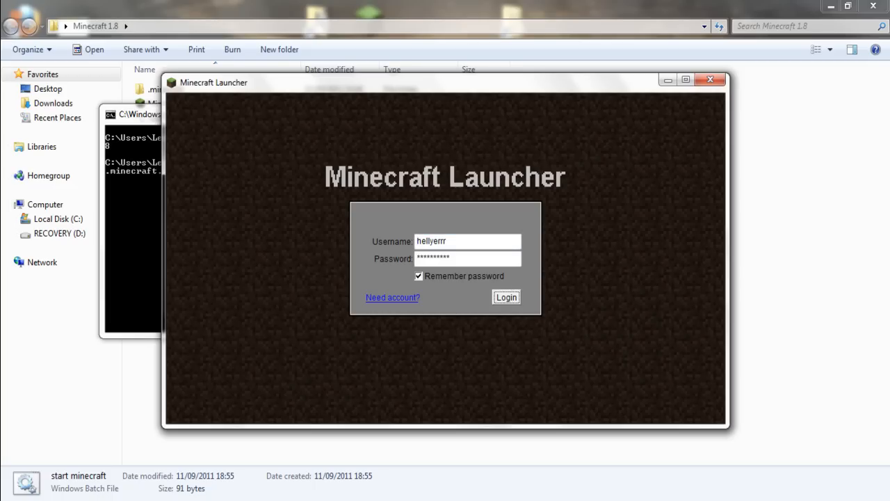
left_click(506, 297)
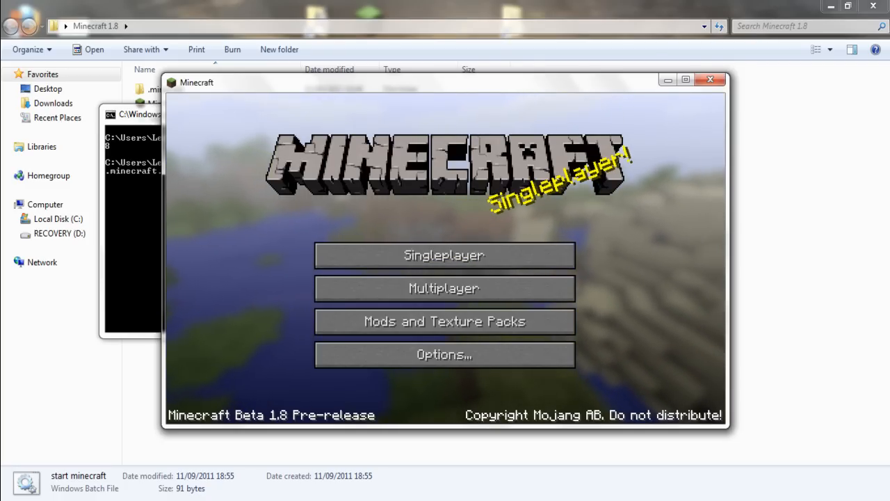
left_click(710, 79)
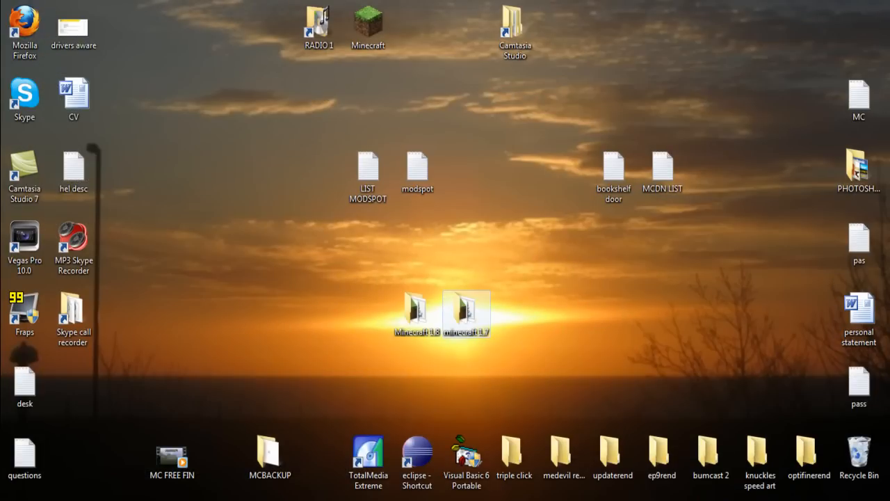
Start Minecraft Beta 1.7.3 from the minecraft 1.7 folder's batch file and log in
double_click(466, 310)
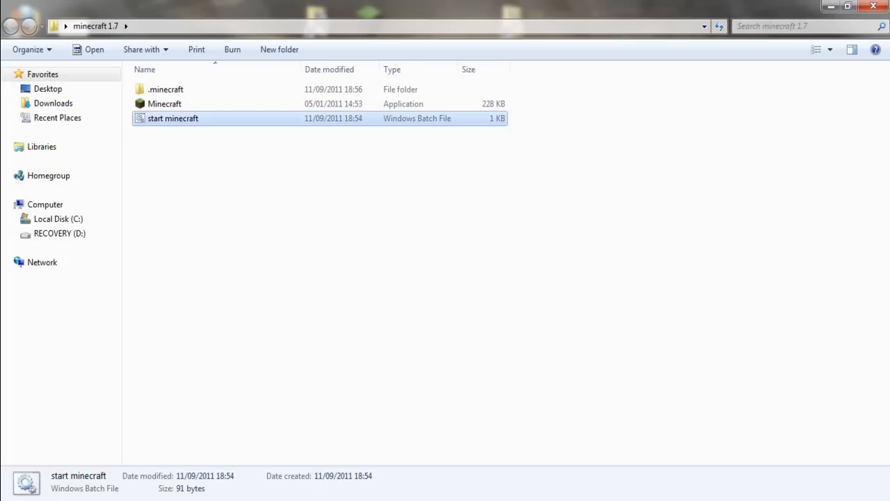
double_click(172, 118)
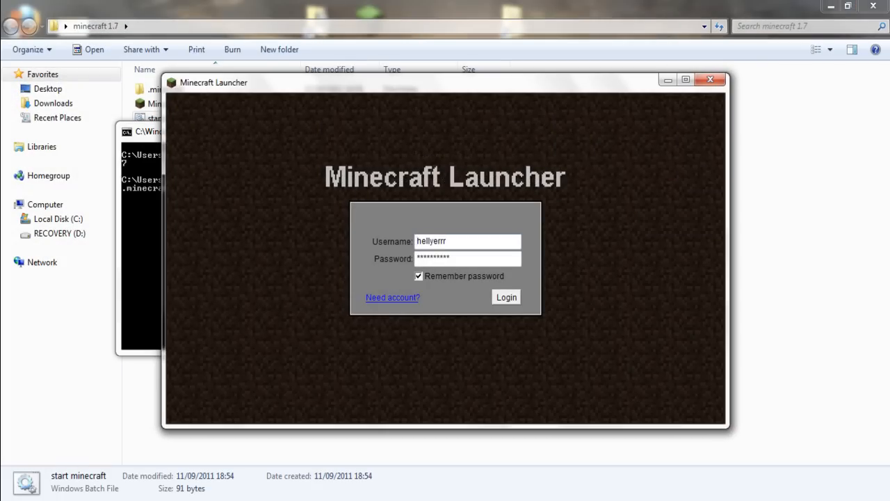
left_click(506, 297)
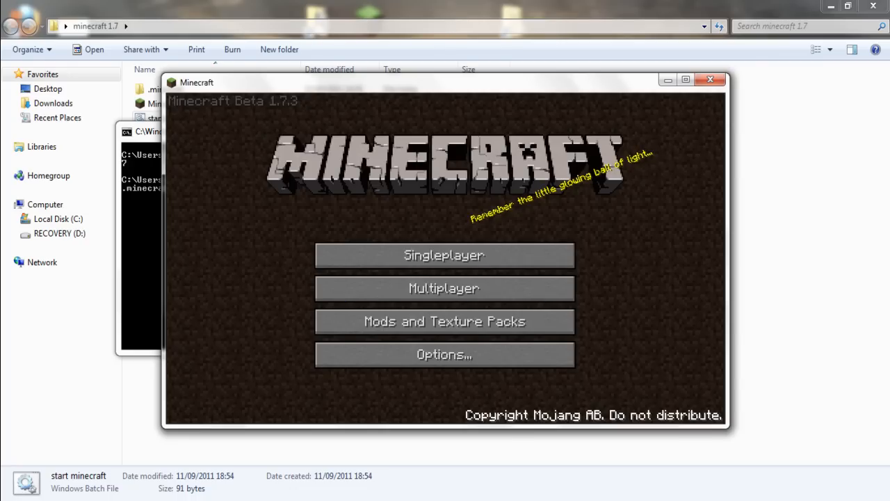
mouse_move(444, 254)
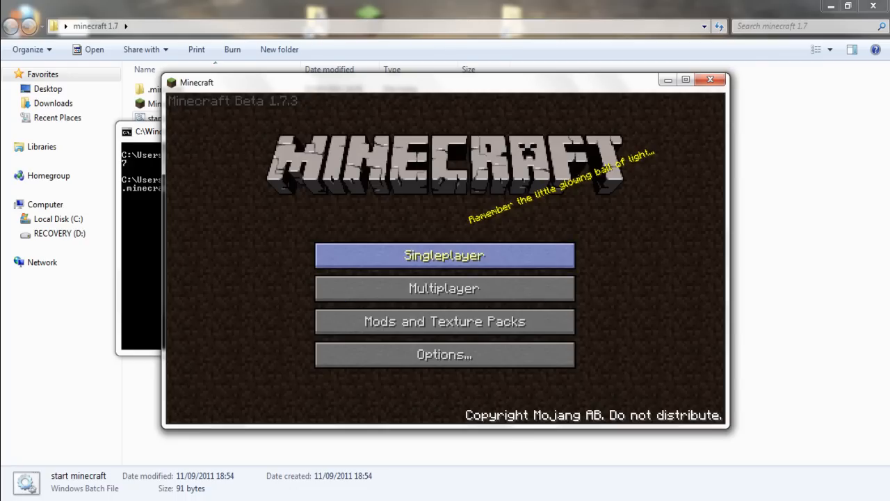
Browse the singleplayer worlds, including New World 1.8 and FlatStone, without playing, then close the game
left_click(443, 254)
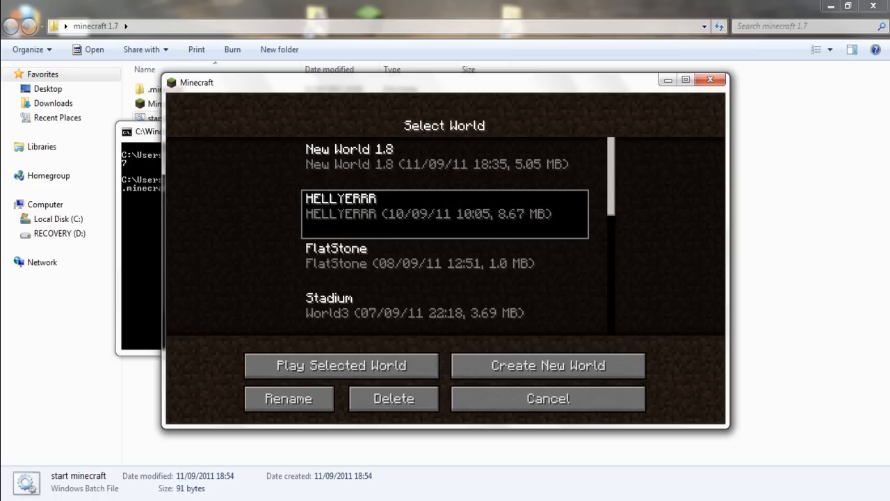
left_click(445, 157)
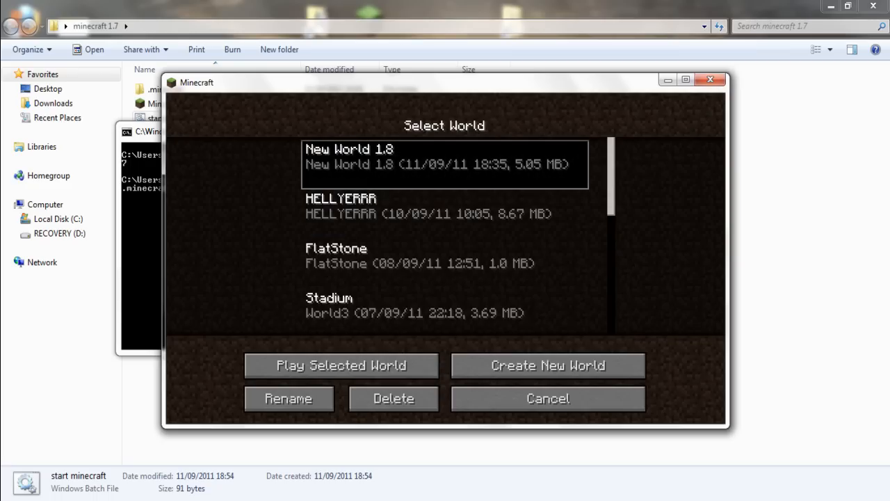
left_click(444, 213)
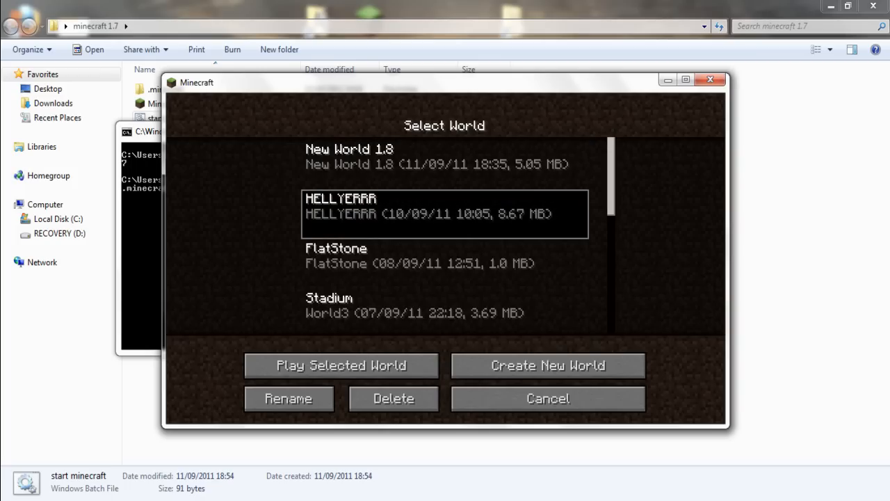
left_click(443, 263)
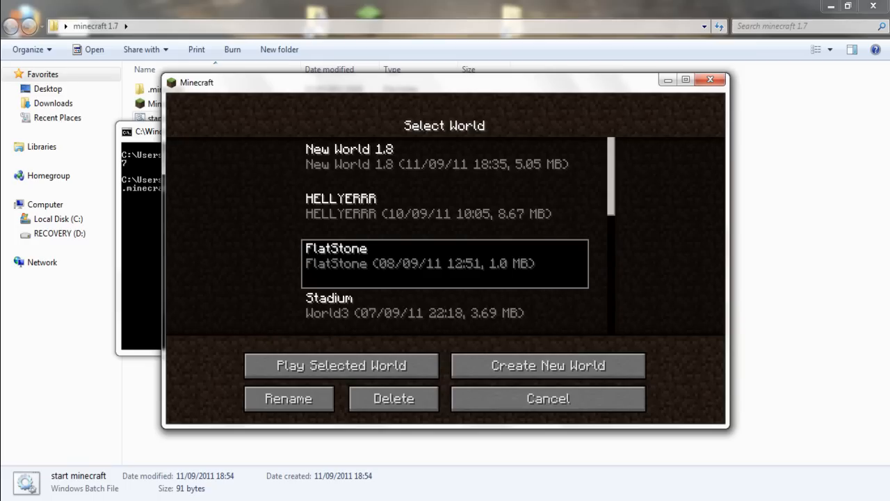
left_click(547, 398)
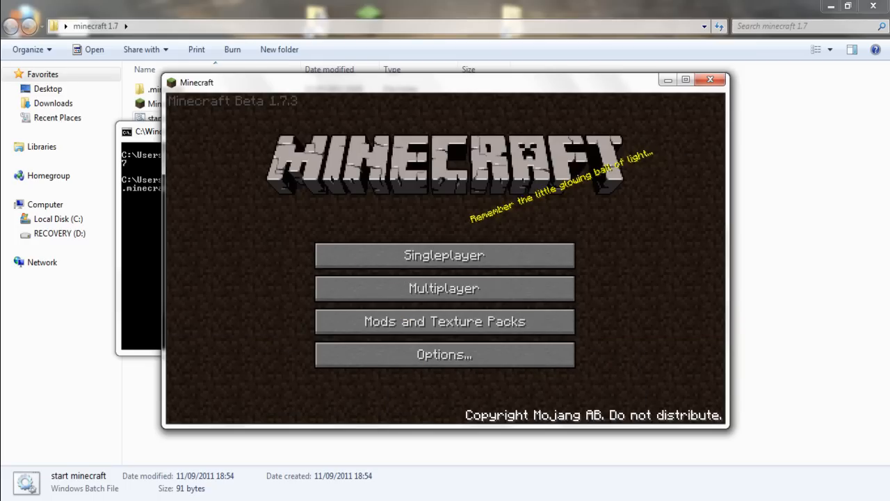
left_click(710, 78)
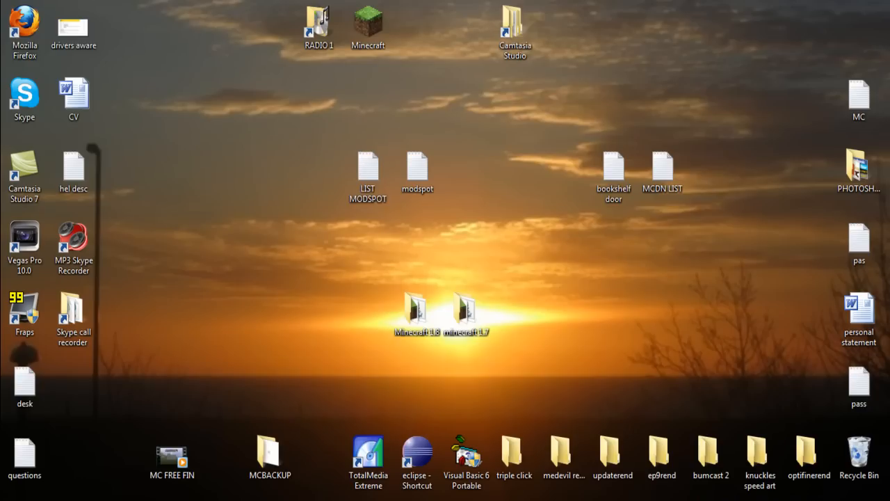
Select the Minecraft 1.8 and 1.7 desktop folders, then deselect them and drag on the desktop
left_click(416, 313)
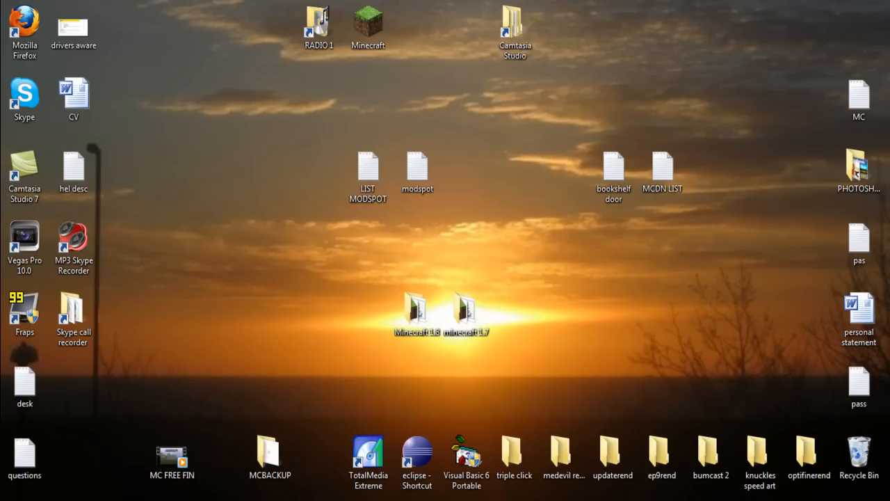
left_click(416, 309)
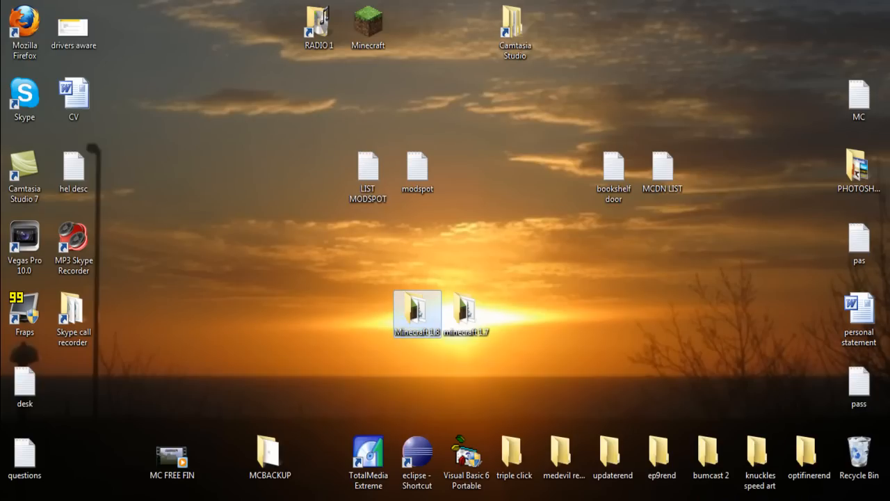
left_click(466, 313)
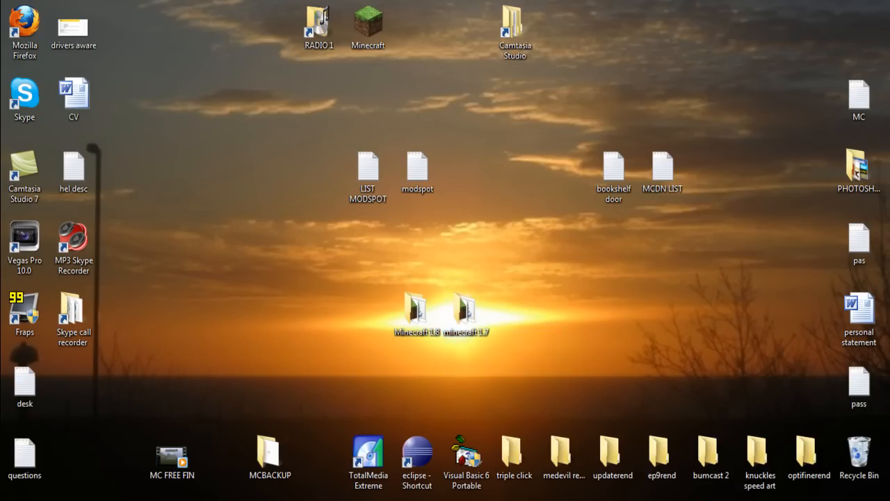
left_click_drag(514, 456, 515, 313)
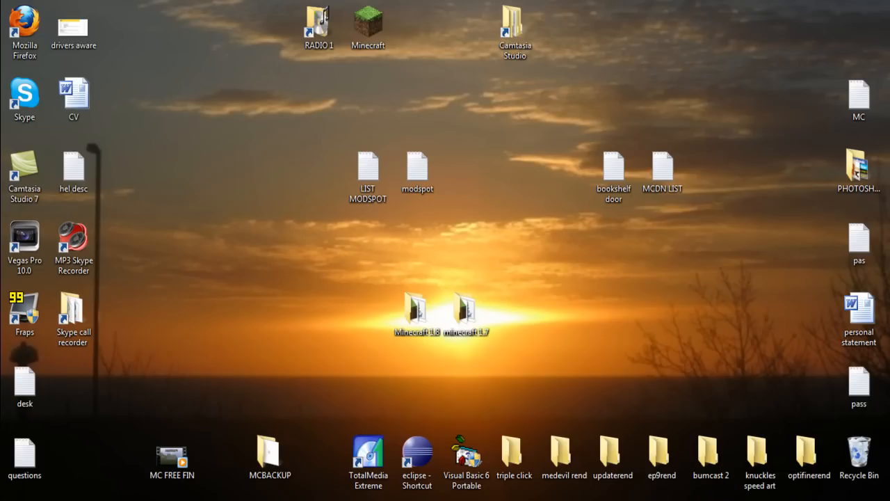
Browse into Minecraft 1.8's .minecraft and bin folders
double_click(414, 310)
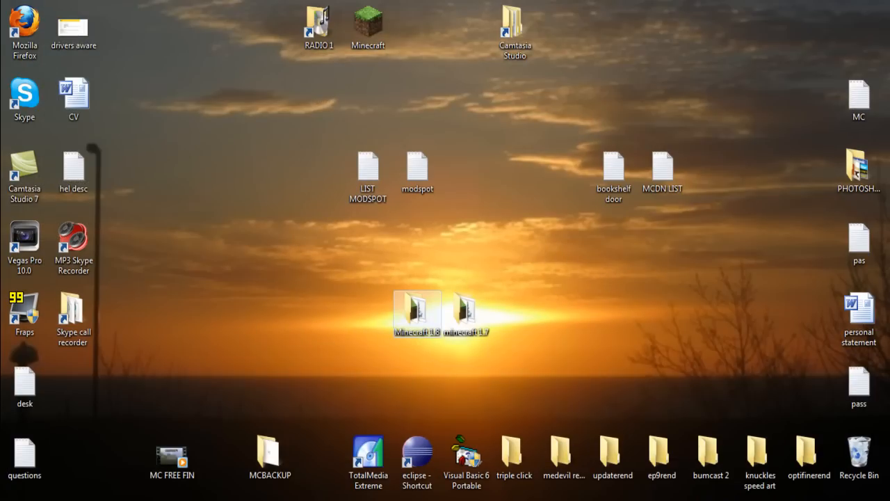
double_click(417, 312)
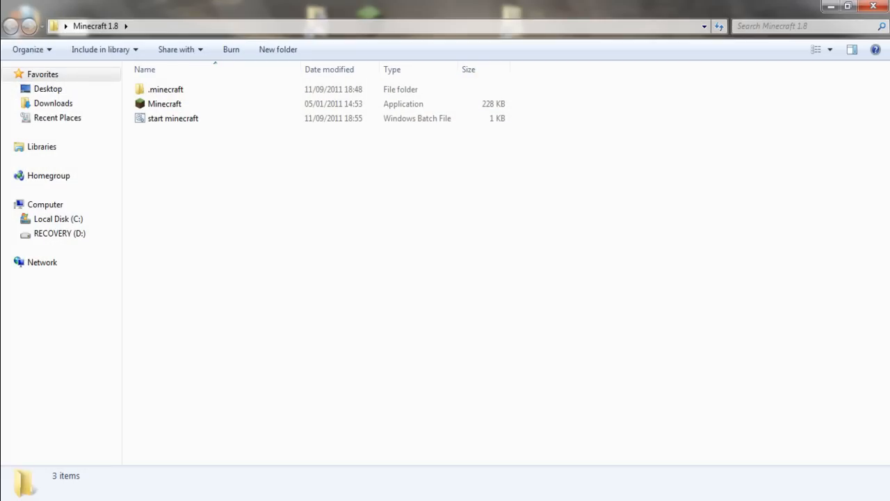
mouse_move(165, 104)
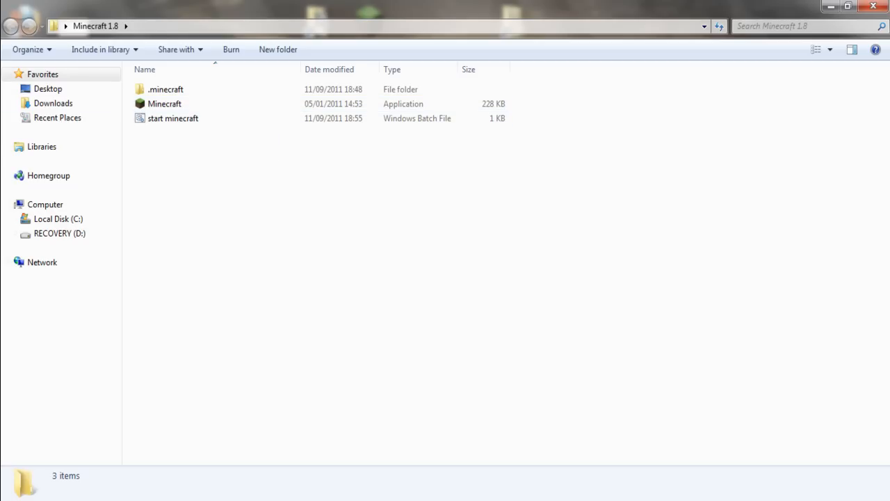
left_click(165, 89)
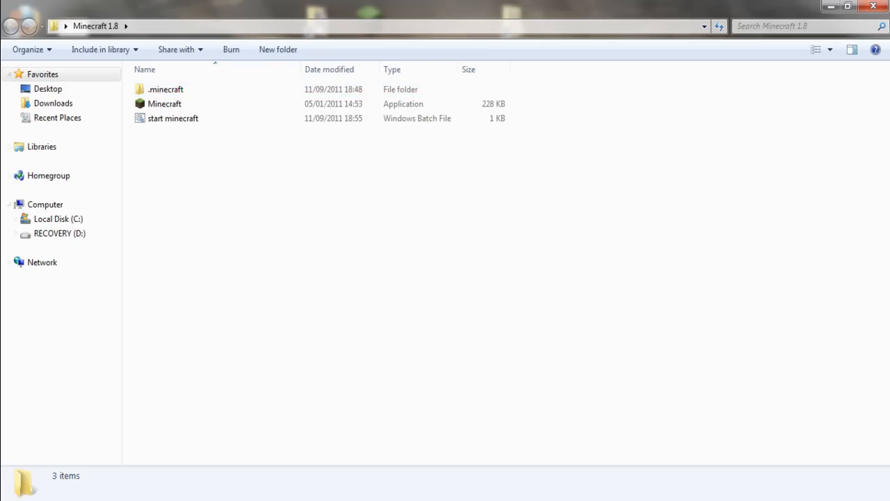
double_click(165, 89)
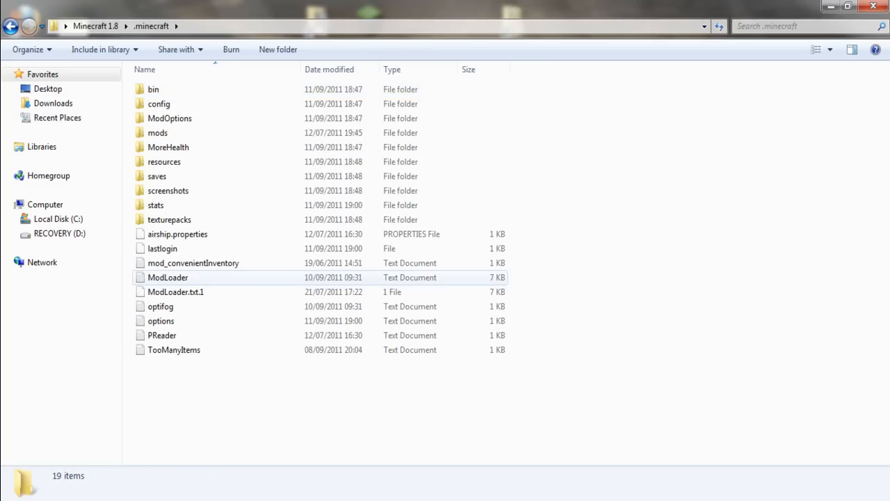
left_click(177, 234)
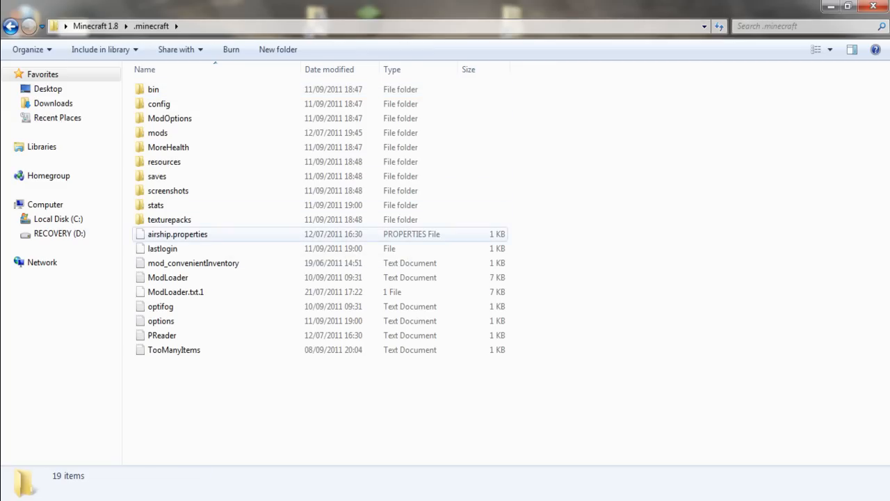
double_click(153, 89)
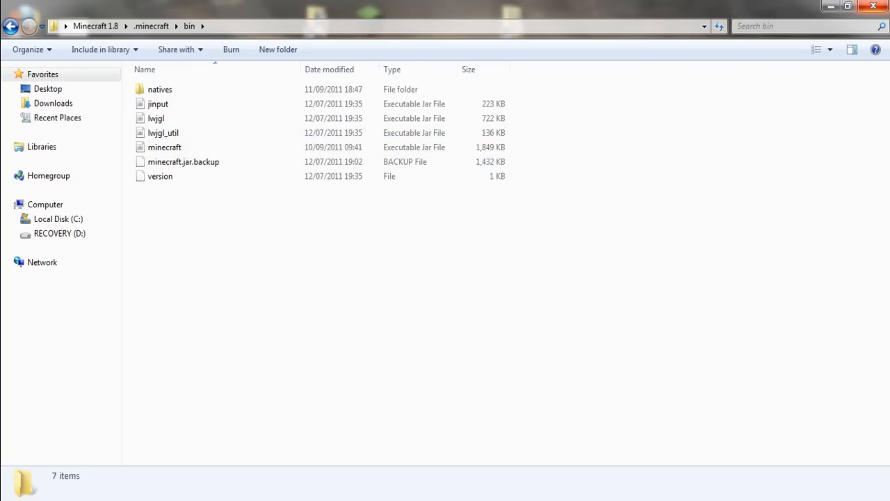
mouse_move(873, 6)
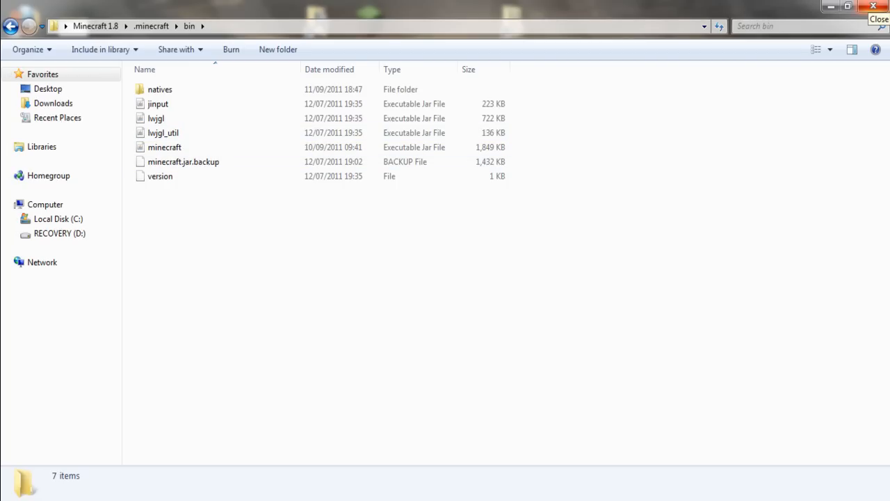
Close the bin window and reopen the Minecraft 1.8 folder
left_click(874, 5)
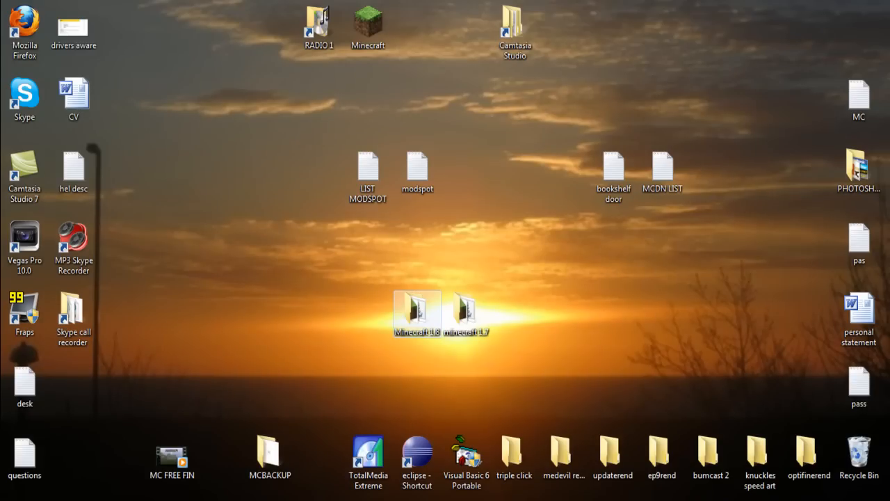
double_click(417, 310)
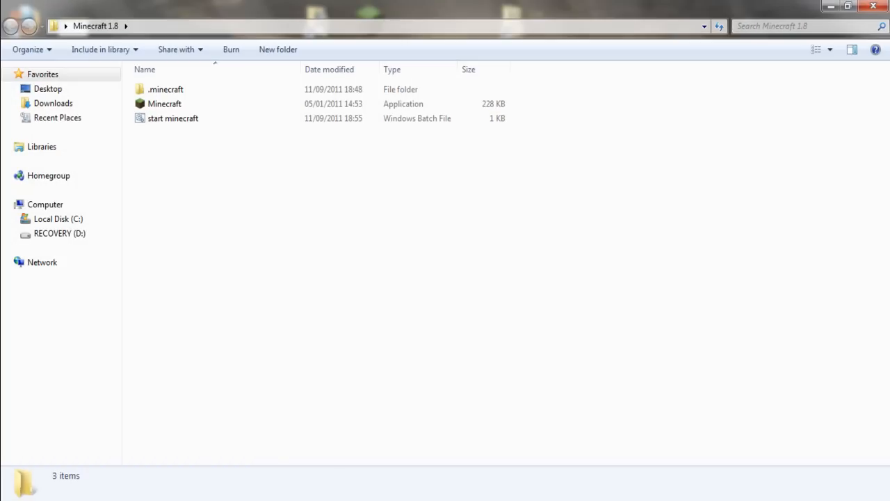
left_click(58, 219)
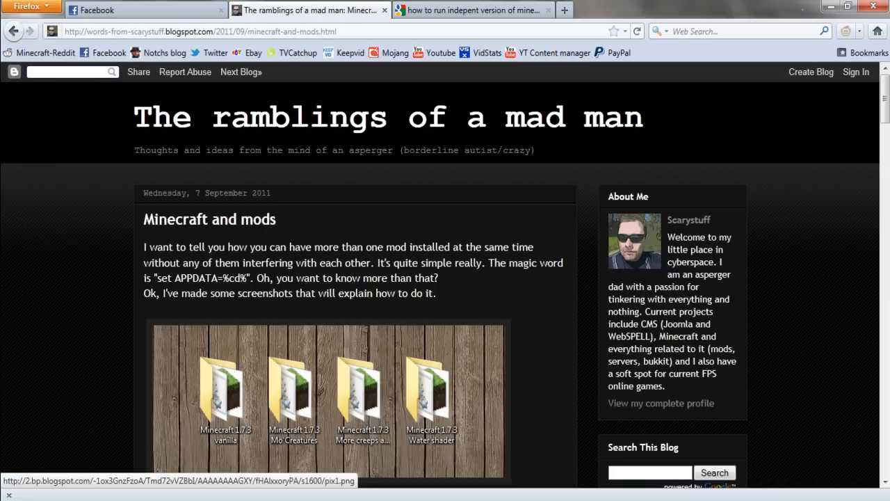
Scroll the blog post and select the set APPDATA and javaw launcher command lines
scroll("down", 3)
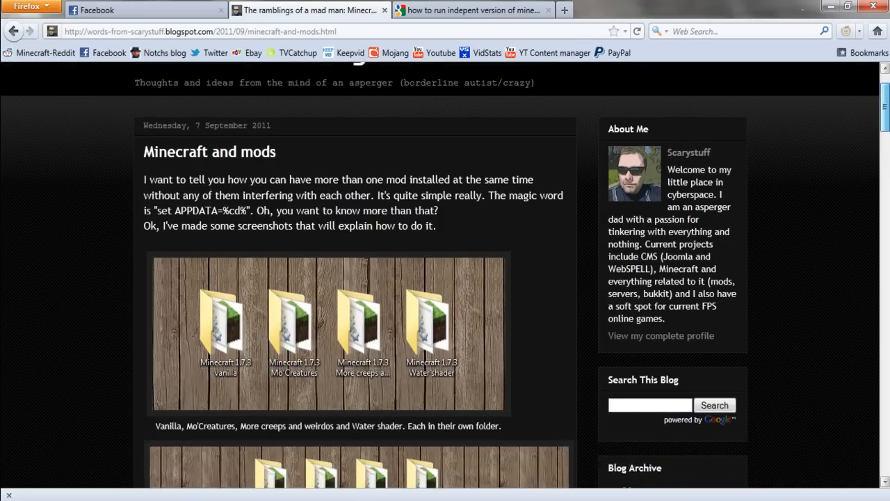
scroll("down", 3)
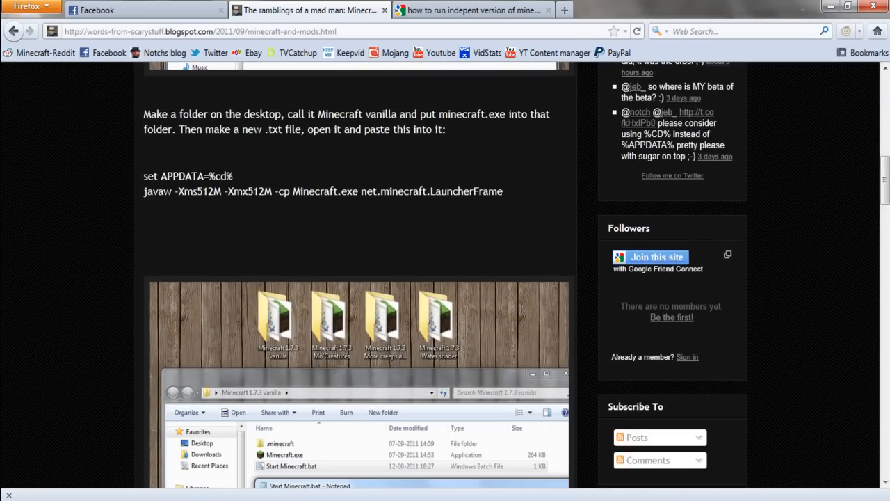
left_click_drag(143, 176, 502, 191)
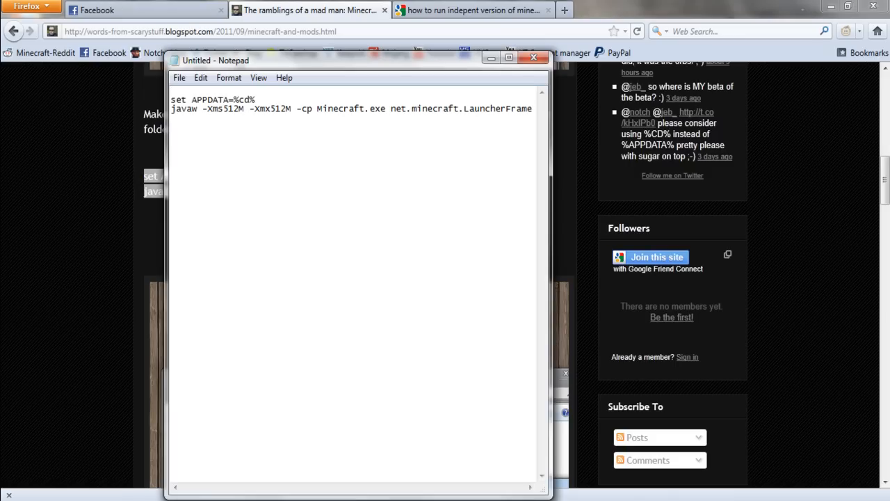
Begin saving the commands as start minecraft.bat with All Files type, then cancel the save
left_click(179, 77)
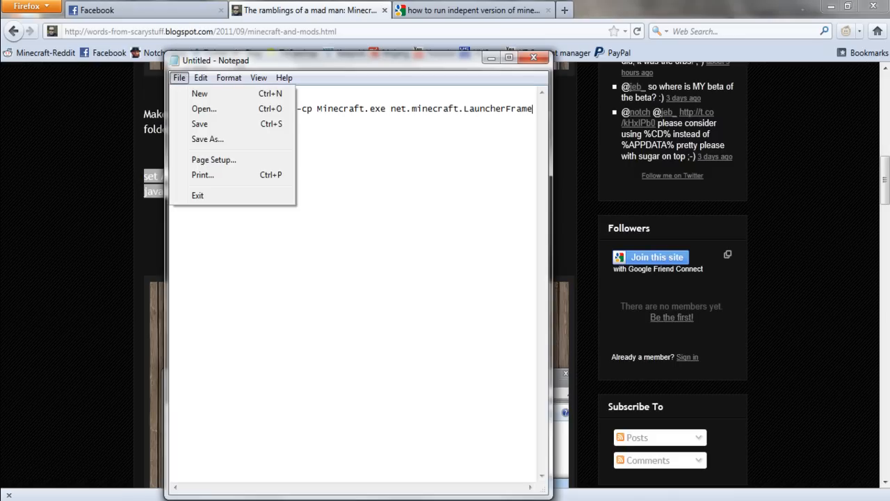
left_click(207, 138)
type("start minec")
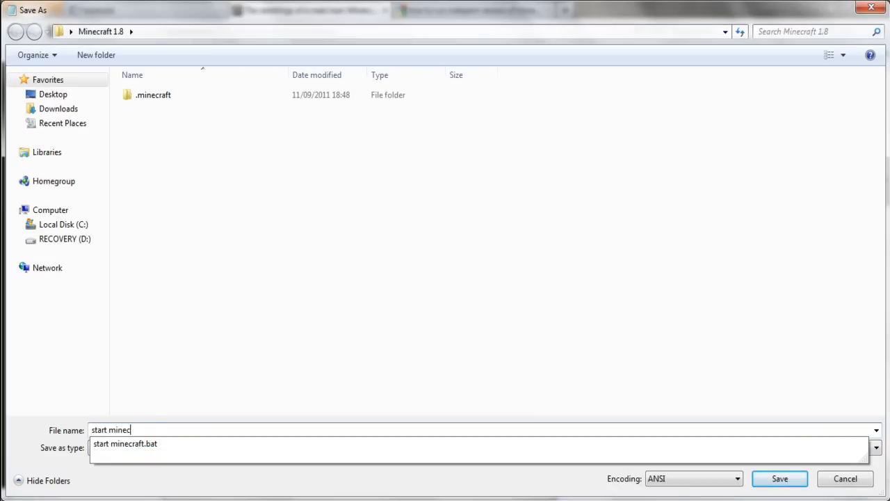
type("raft.bat")
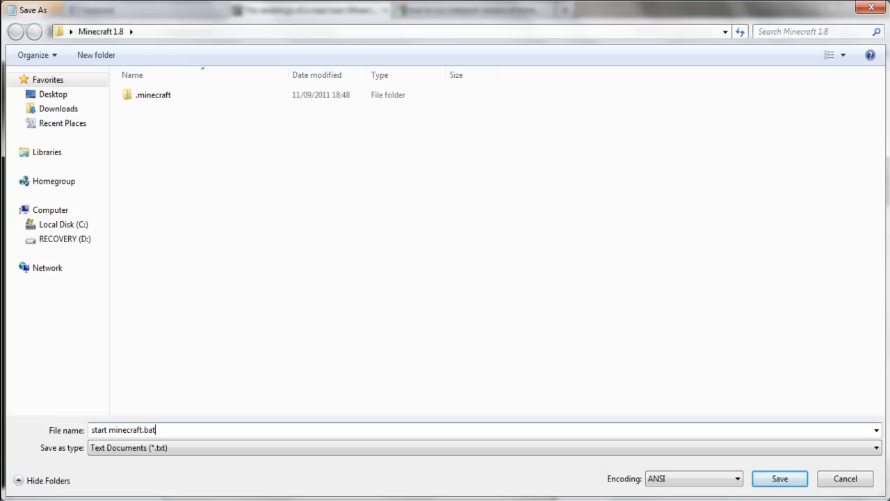
left_click(875, 447)
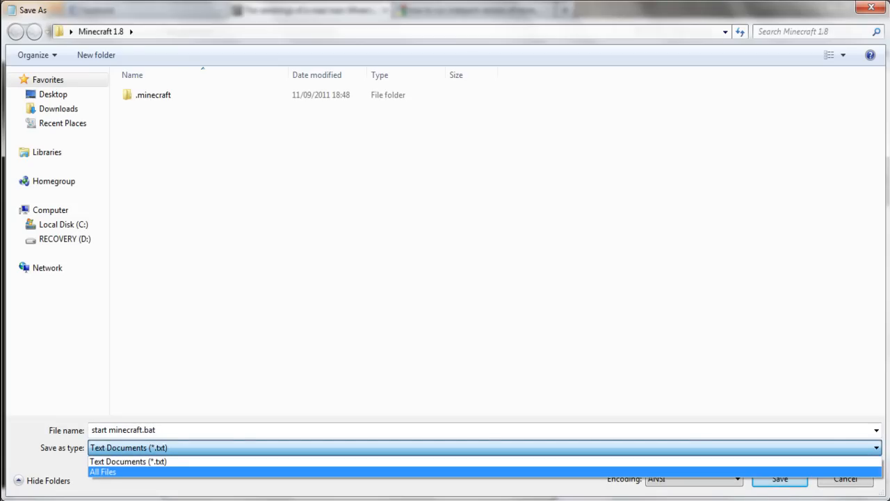
left_click(102, 472)
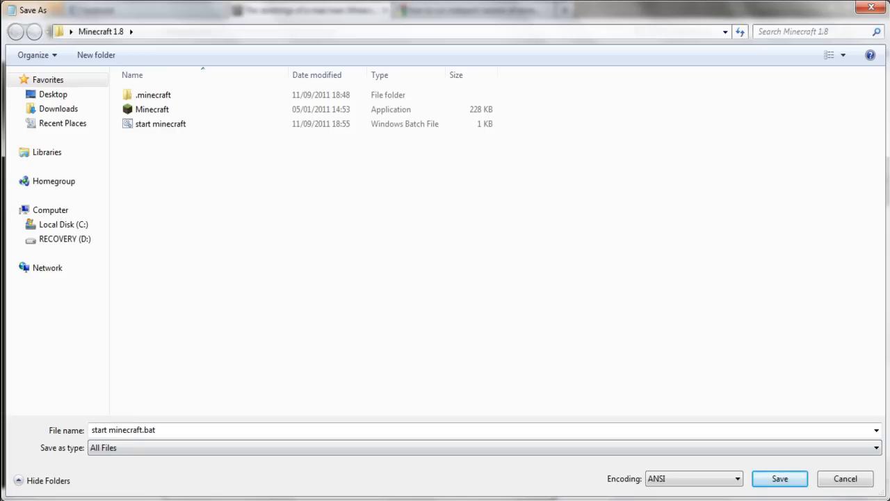
left_click(160, 124)
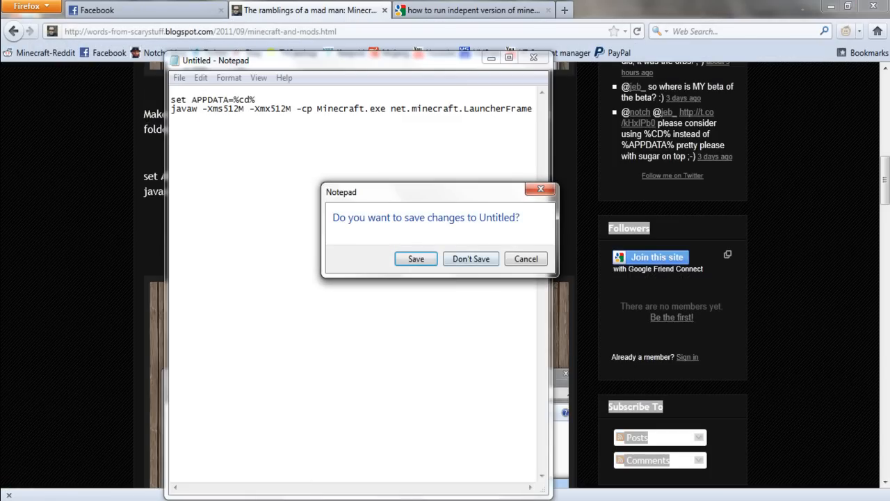
Discard the untitled Notepad text and run Minecraft 1.8's start minecraft.bat to open the Launcher
left_click(471, 258)
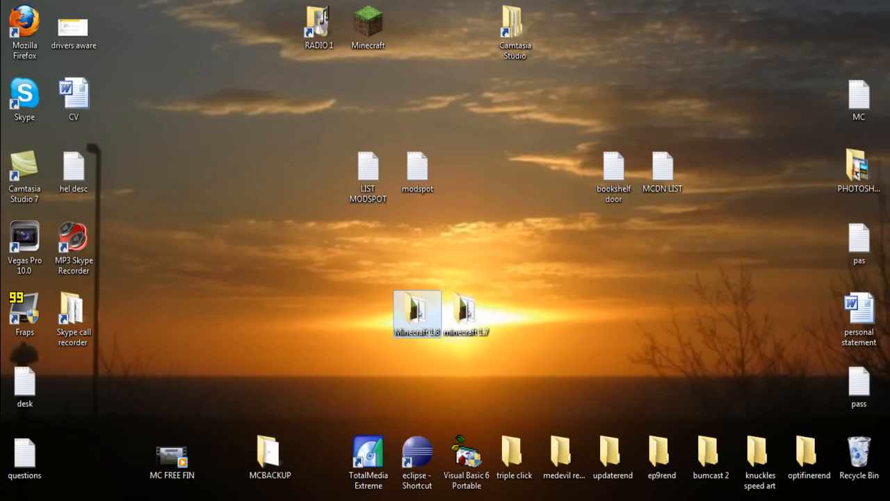
double_click(416, 313)
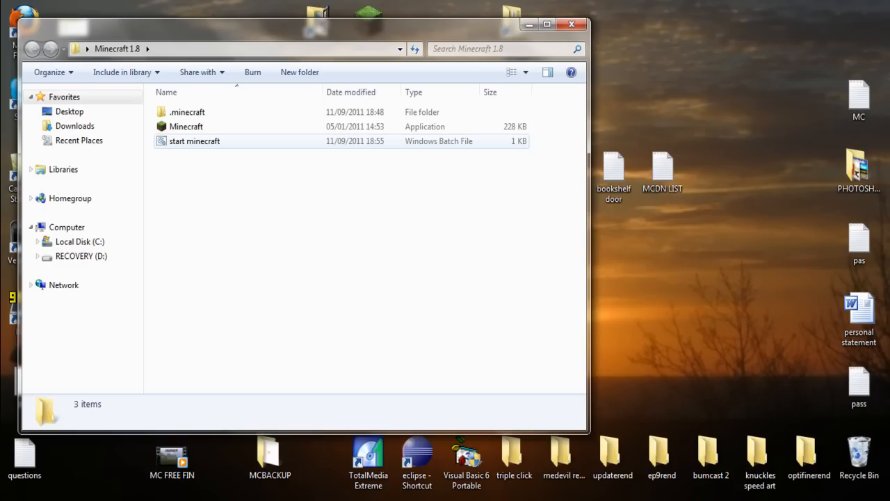
left_click(194, 141)
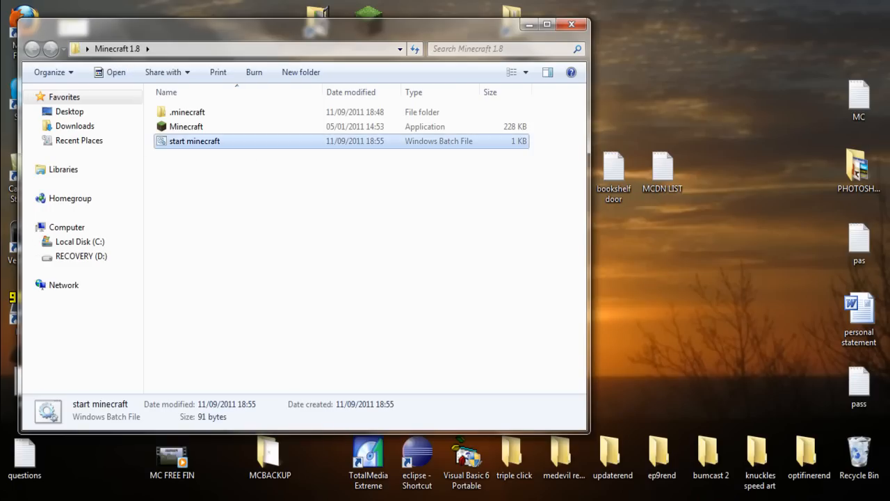
double_click(194, 140)
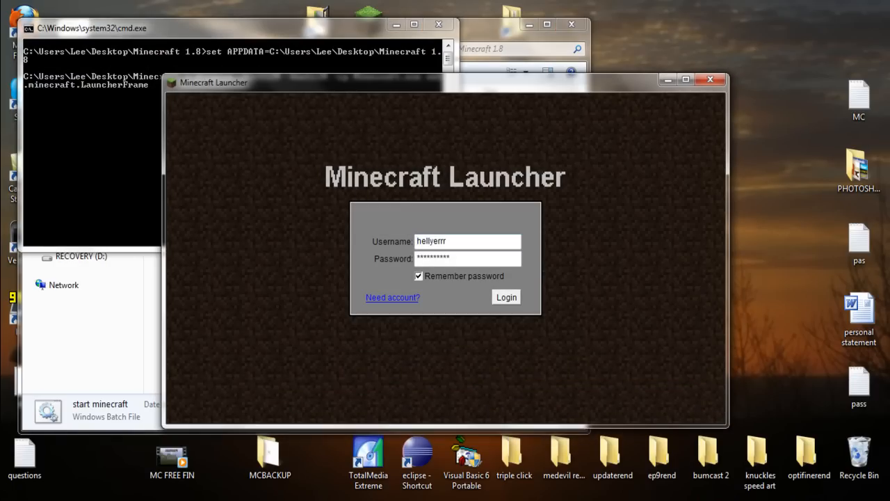
left_click(506, 297)
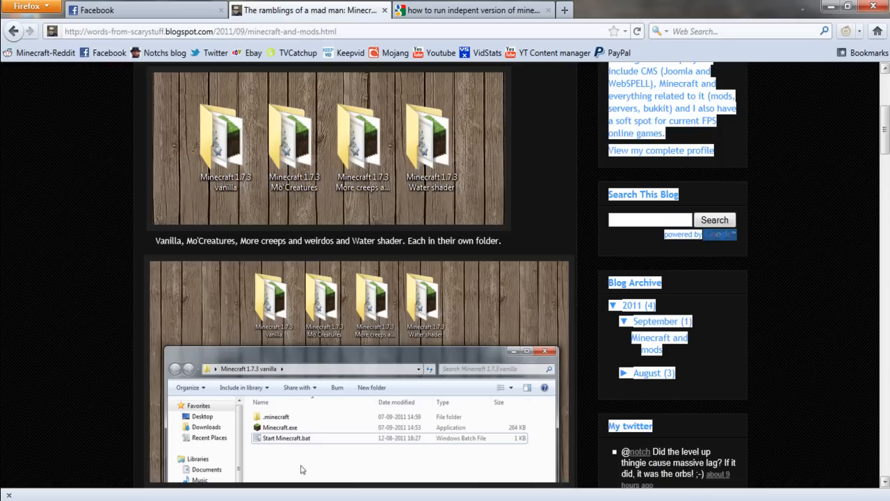
scroll("up", 3)
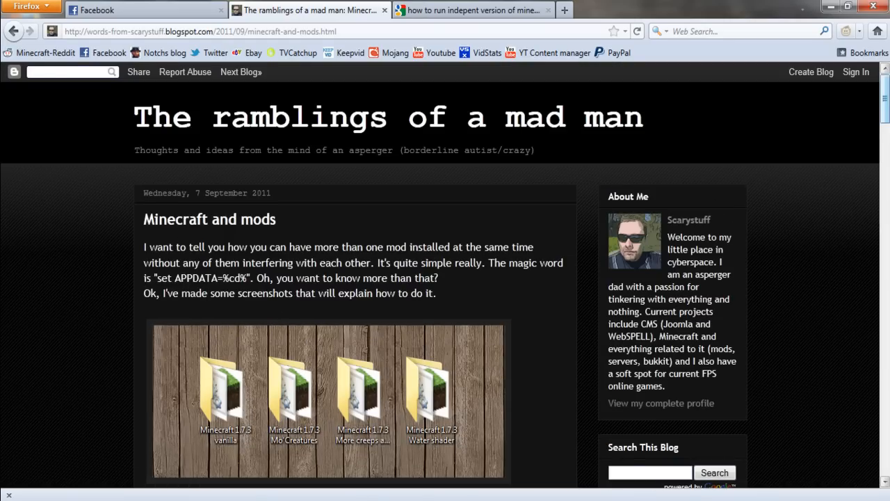
scroll("down", 3)
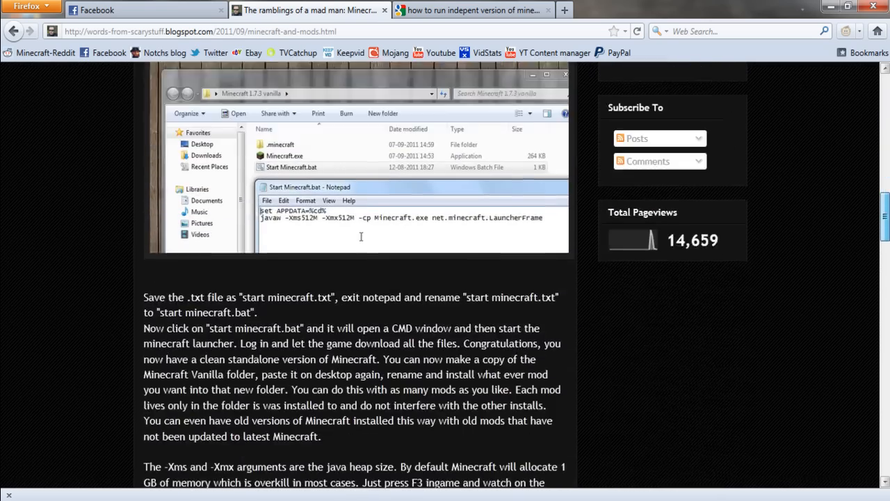
scroll("up", 3)
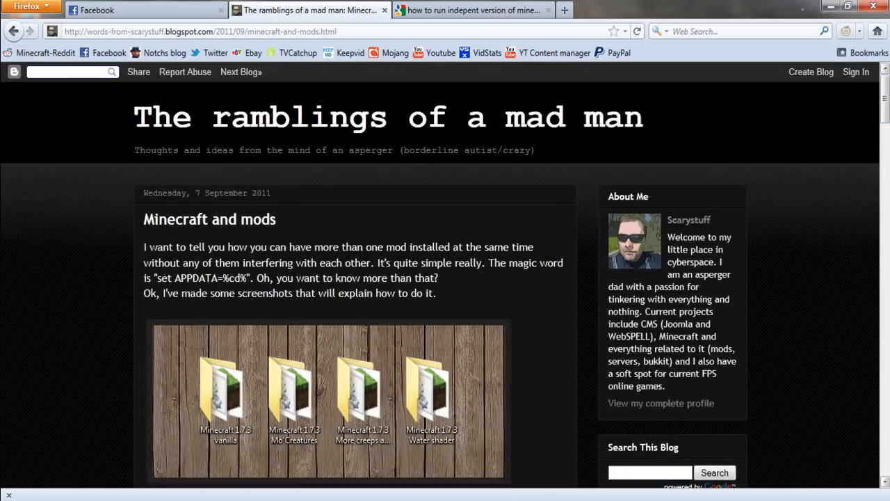
scroll("down", 3)
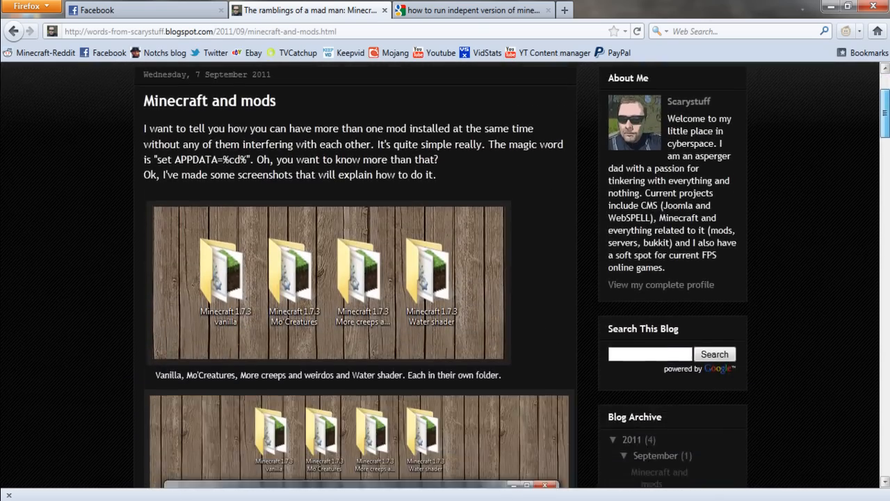
scroll("up", 3)
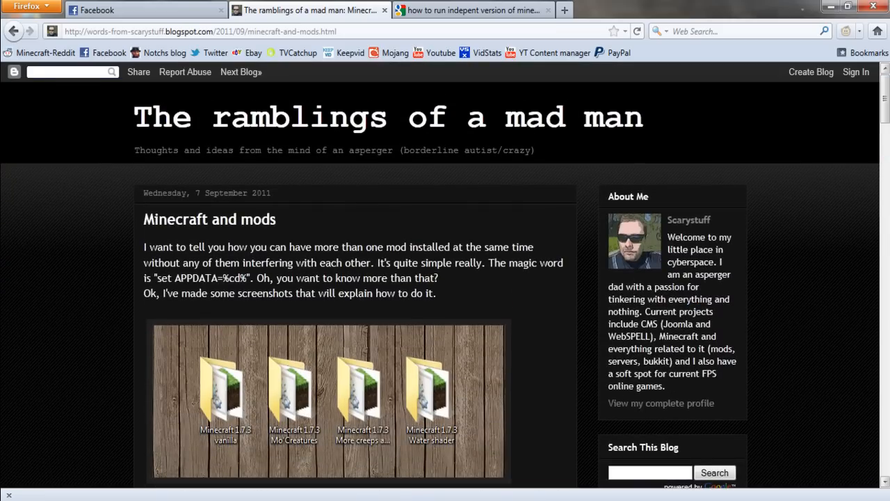